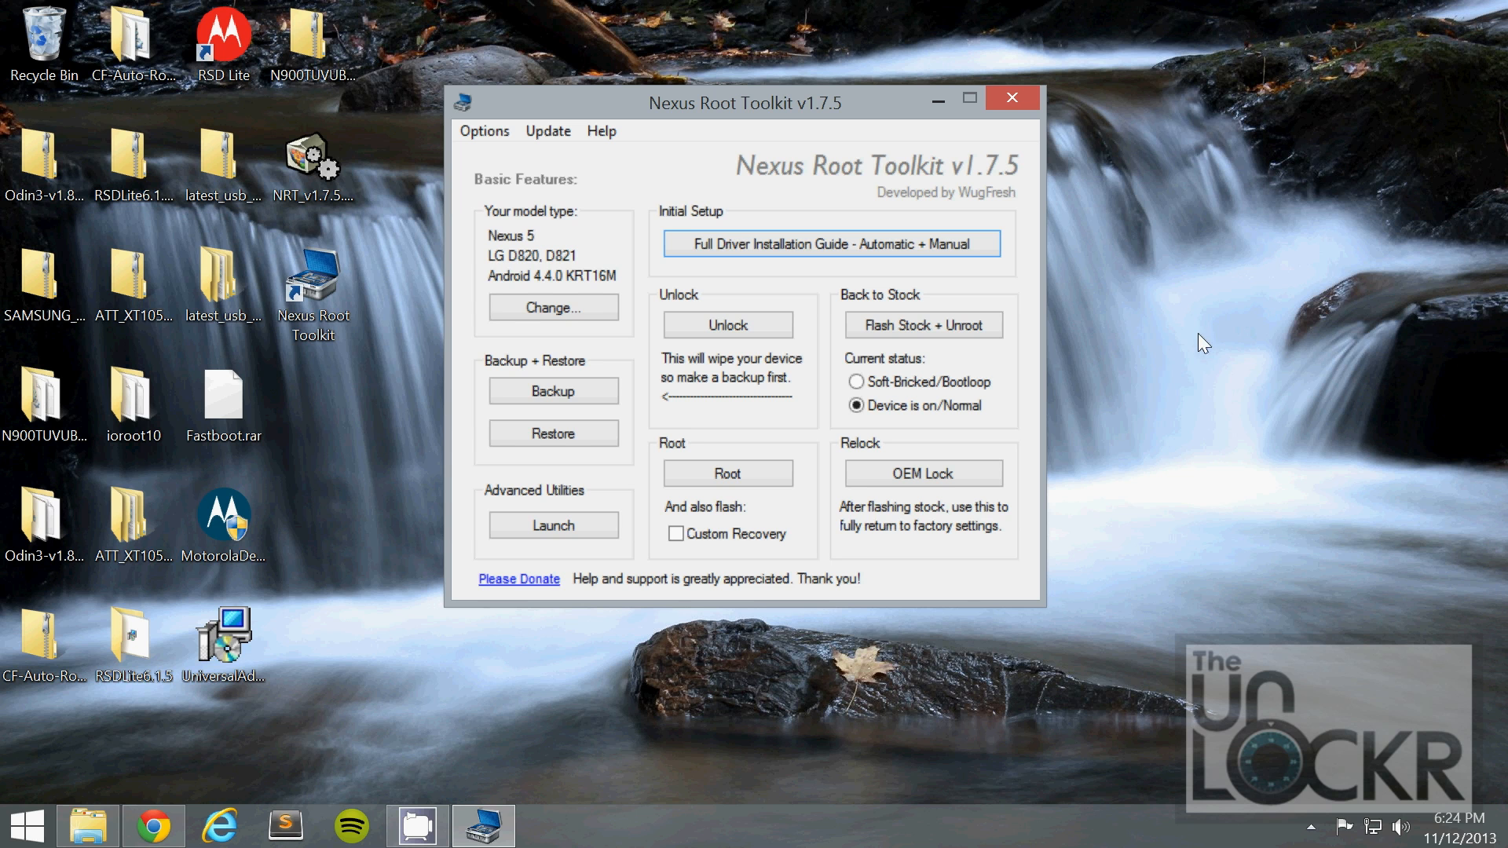
{"action": "mouse_move", "coordinate": [922, 324]}
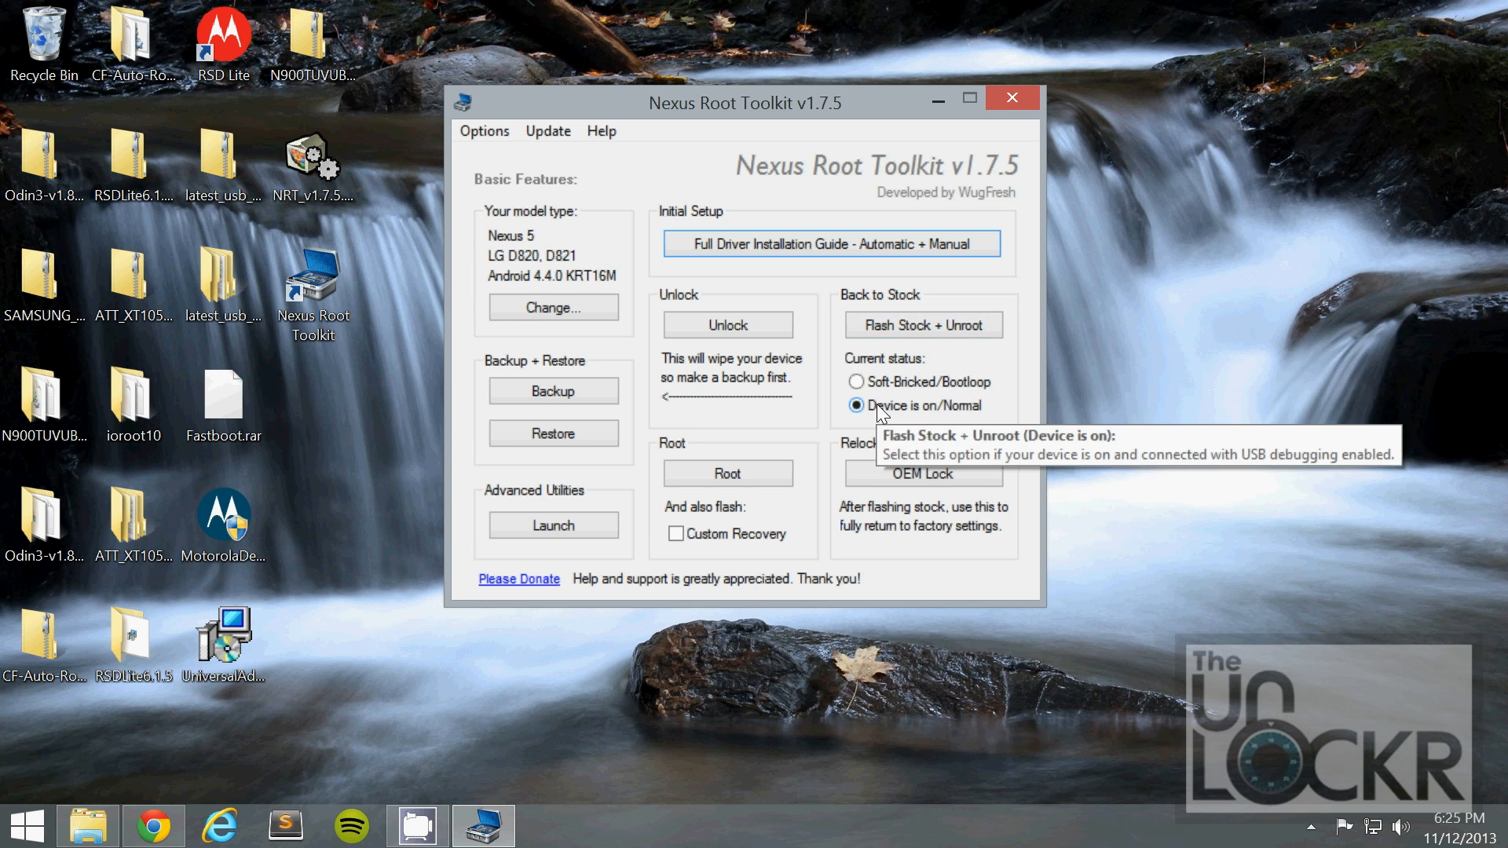
{"action": "mouse_move", "coordinate": [914, 418]}
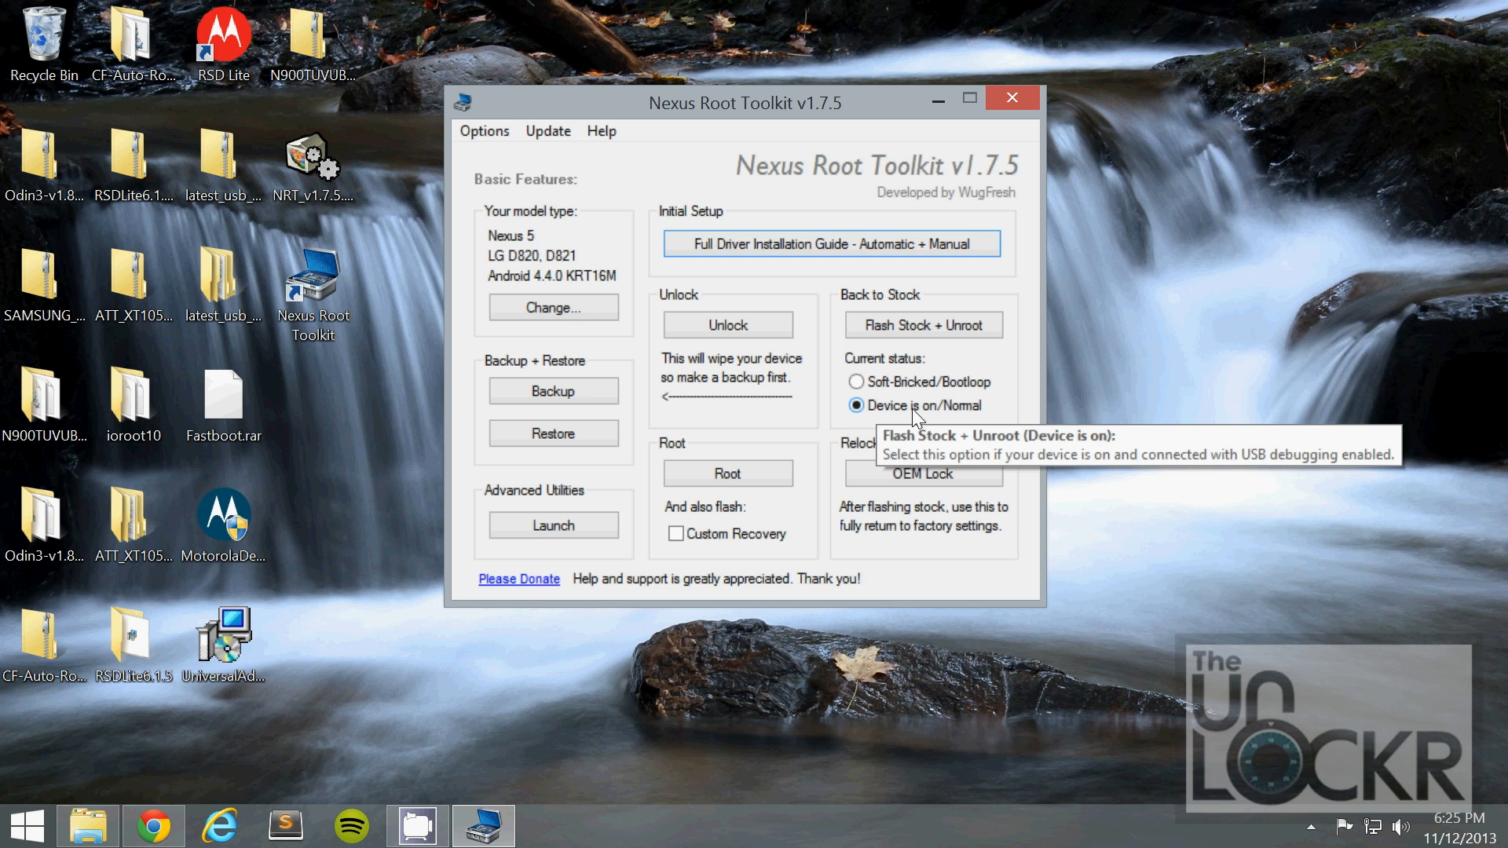
- Start Flash Stock + Unroot with the device on and accept the wipe warning
{"action": "left_click", "coordinate": [922, 324]}
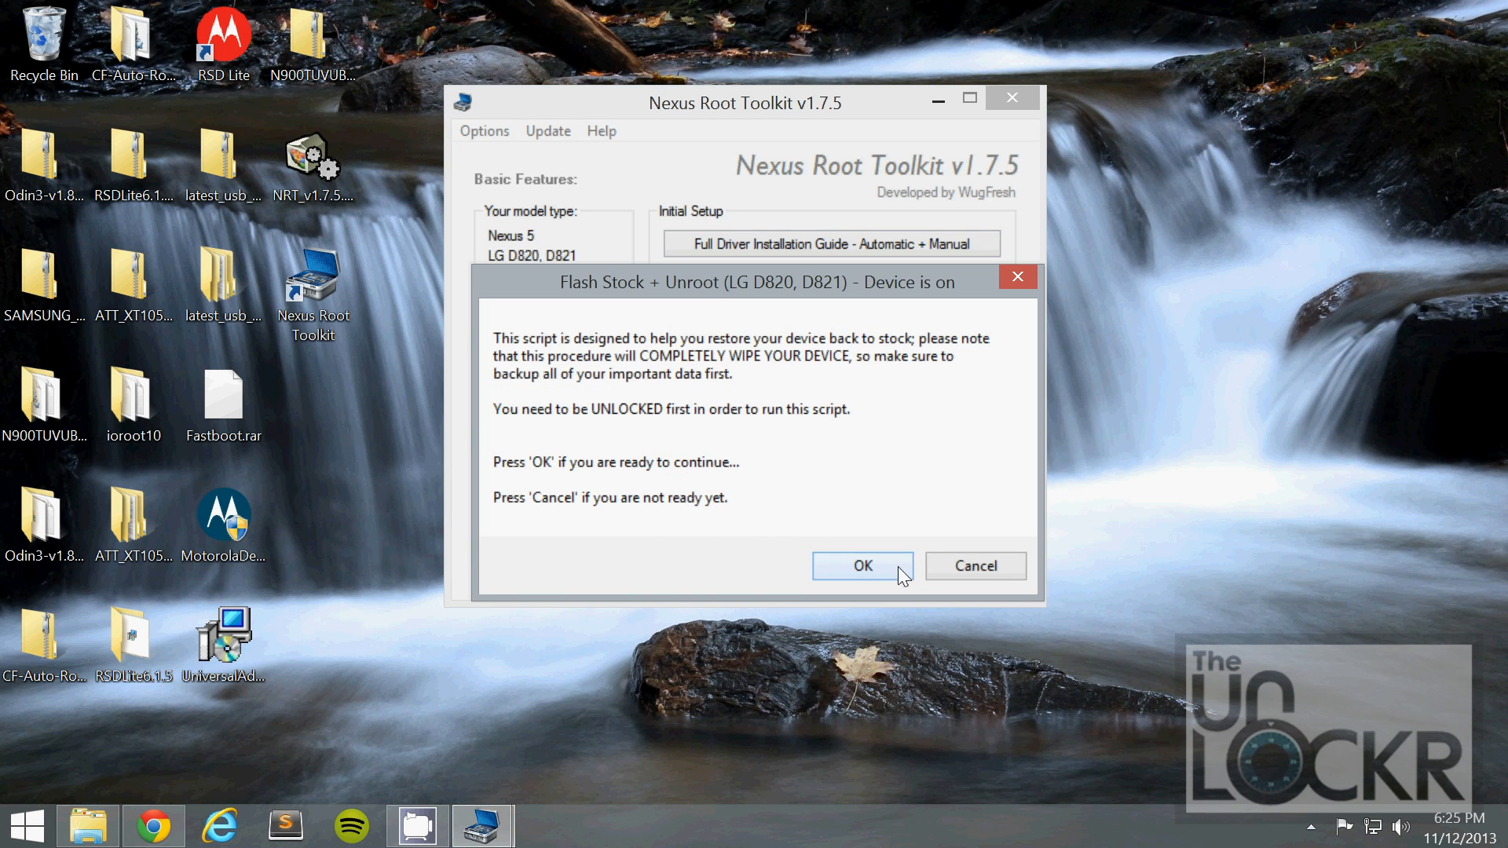
{"action": "left_click", "coordinate": [861, 566]}
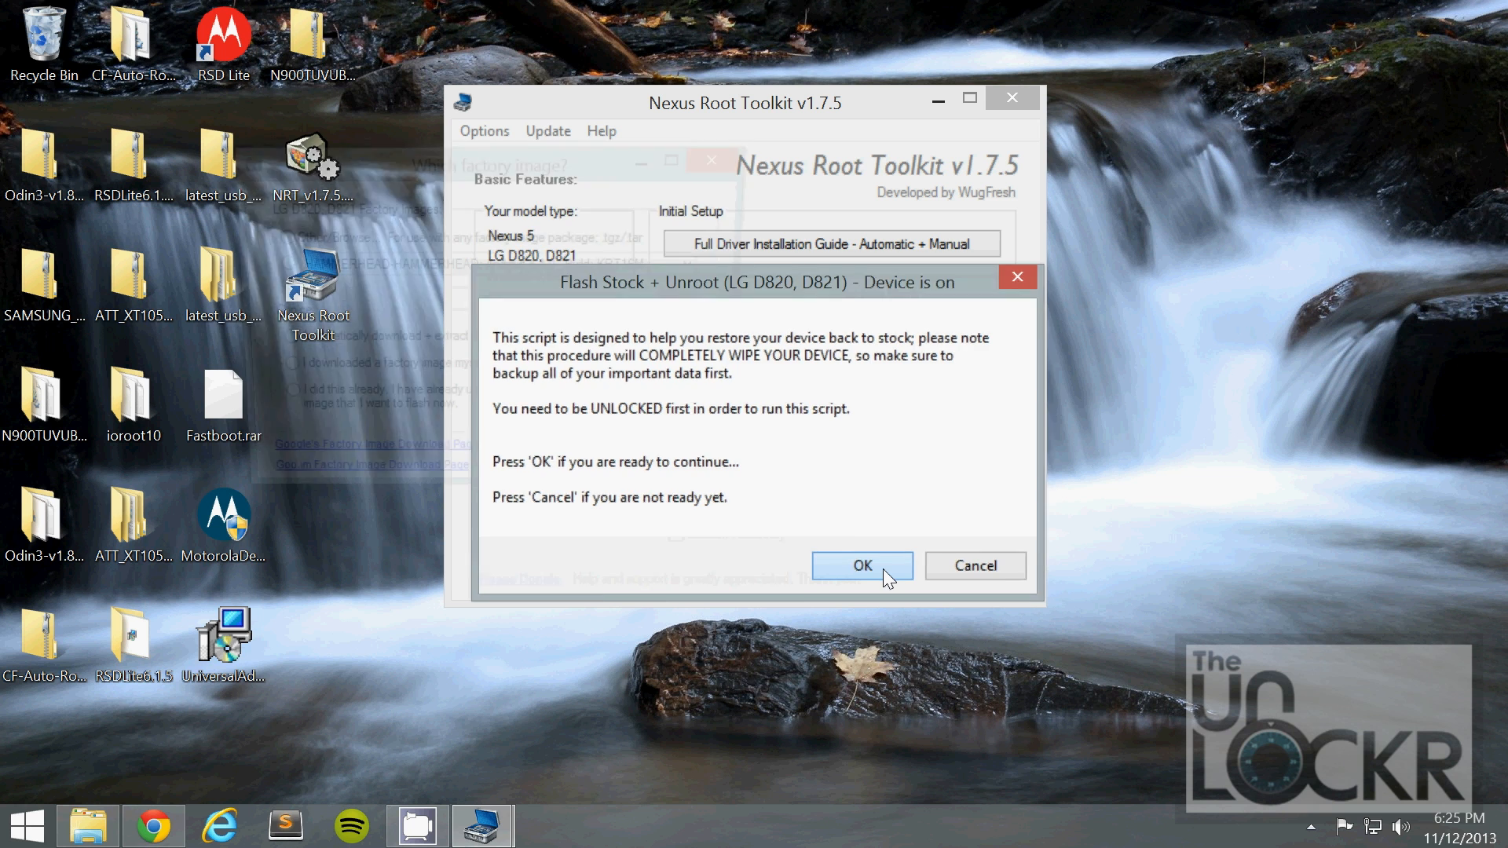
- Select the HAMMERHEAD Android 4.4.0 KRT16M image with automatic download and begin flashing
{"action": "left_click", "coordinate": [859, 564]}
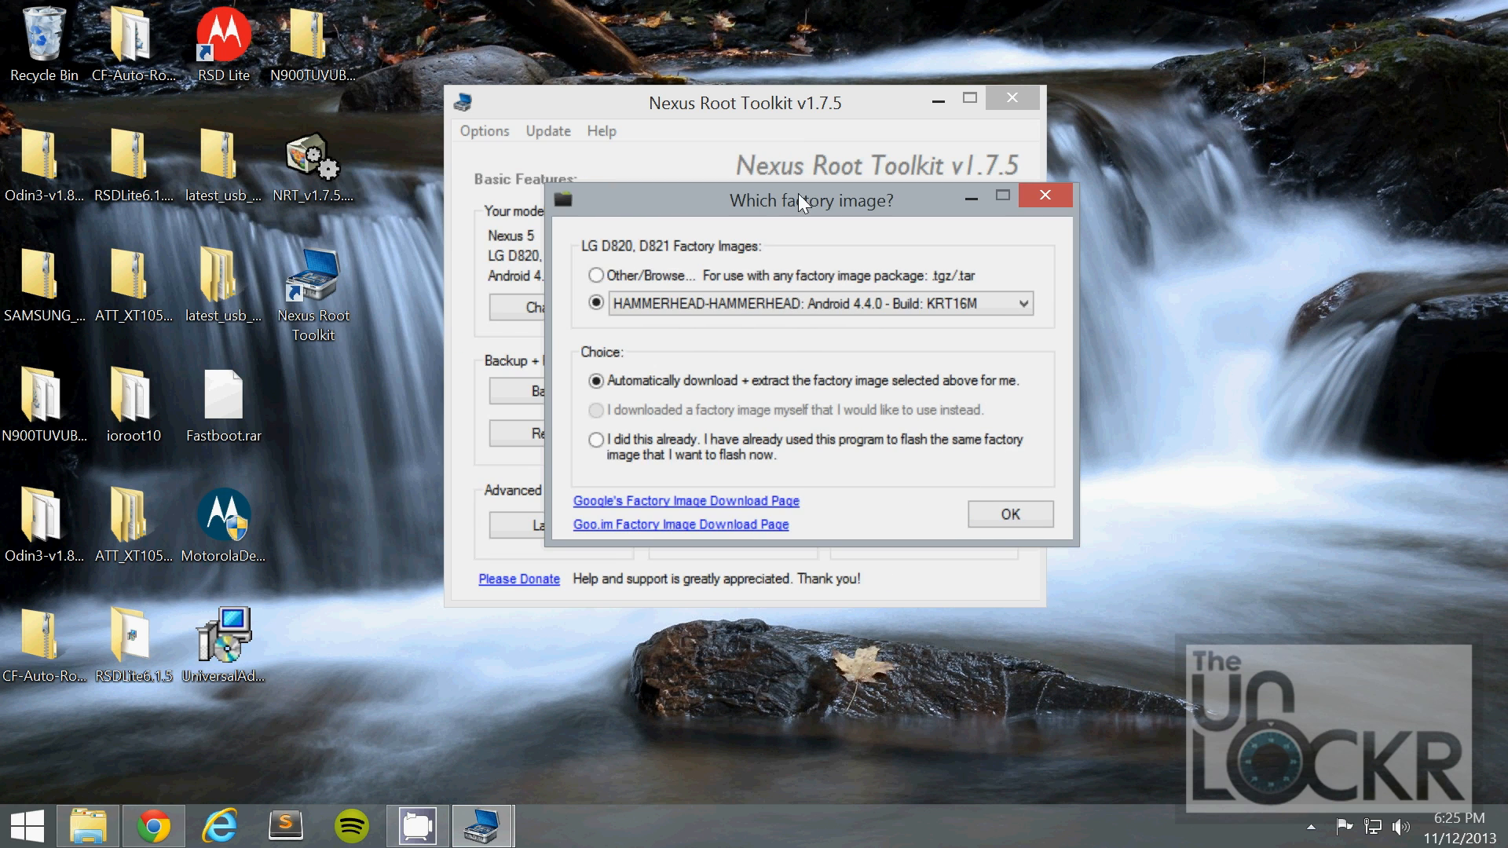
{"action": "left_click", "coordinate": [1023, 304]}
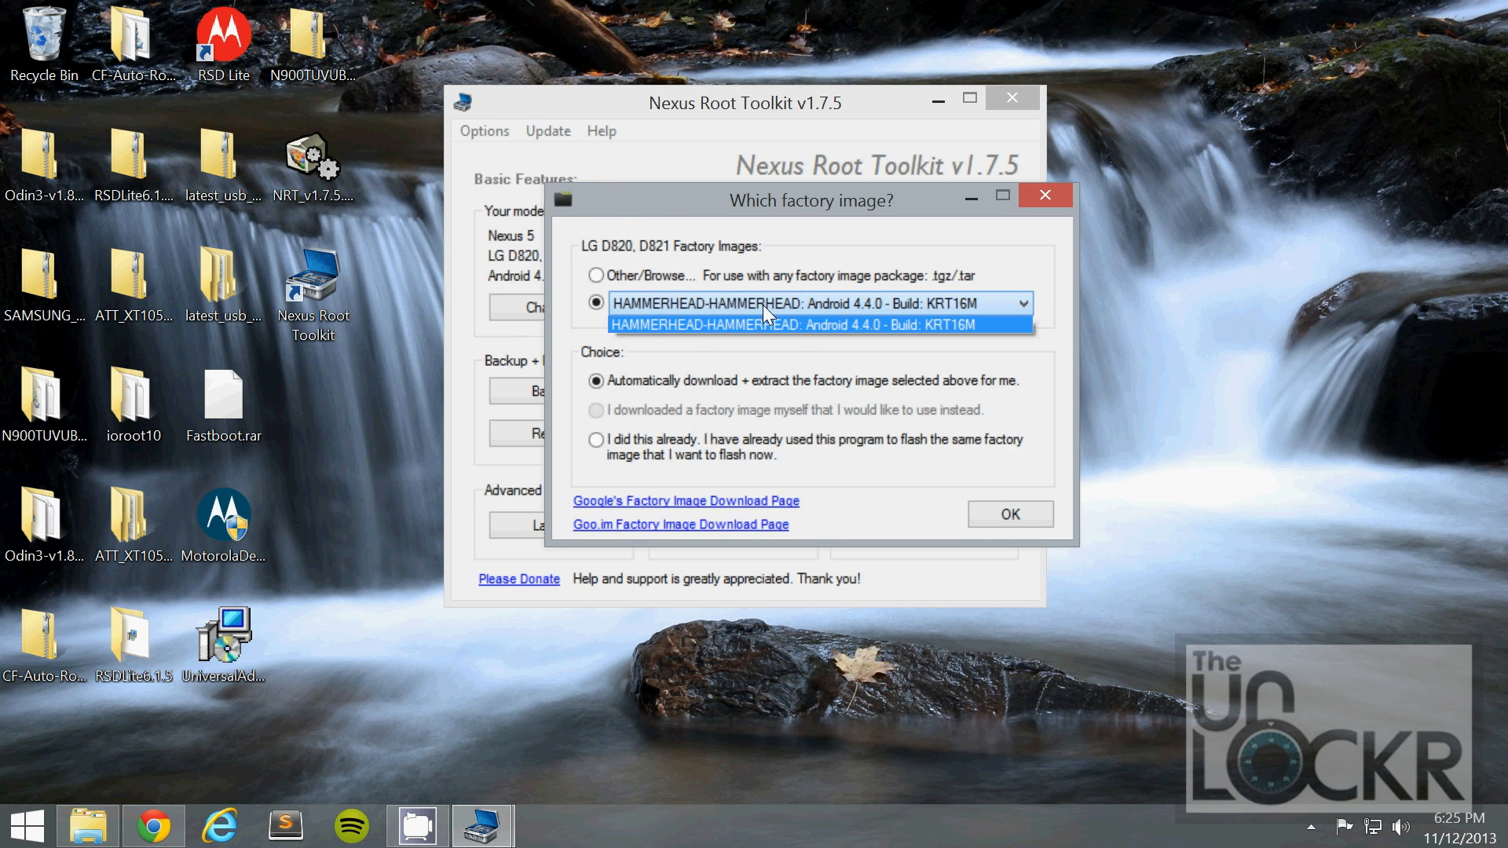
{"action": "mouse_move", "coordinate": [871, 330]}
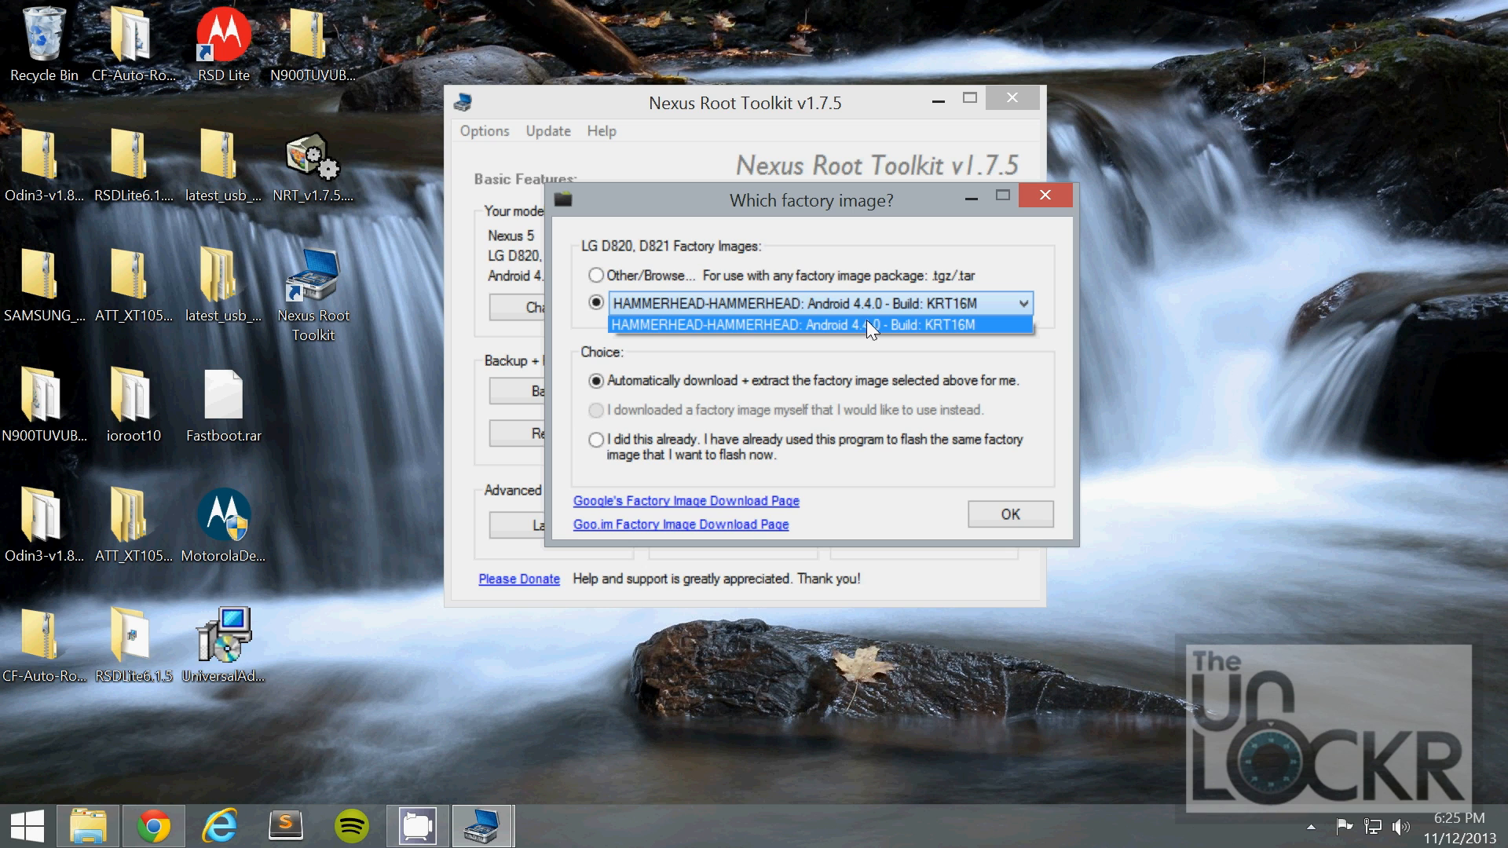
{"action": "left_click", "coordinate": [817, 323]}
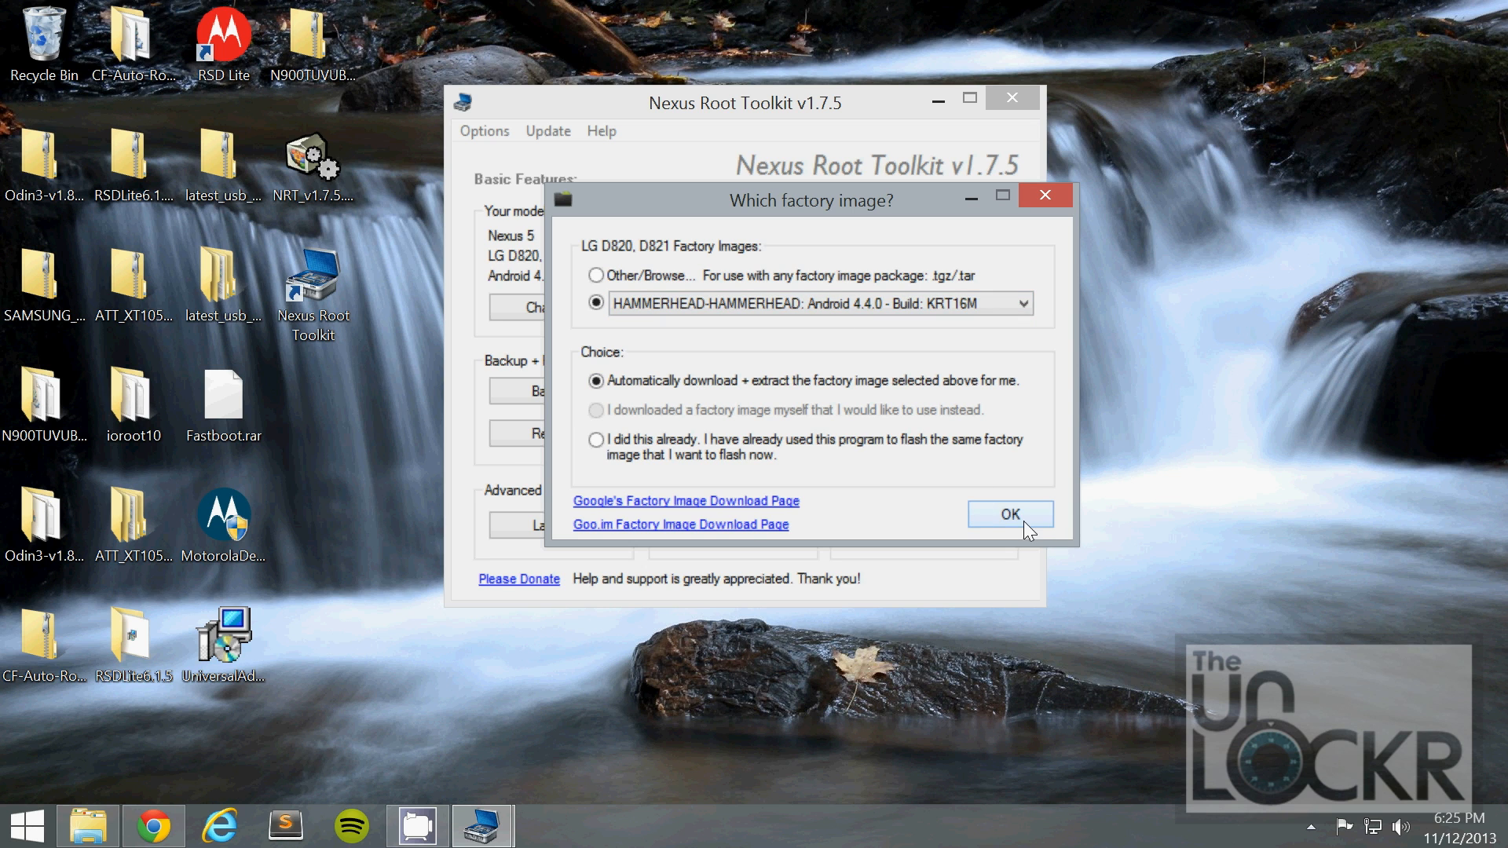
{"action": "left_click", "coordinate": [1010, 514]}
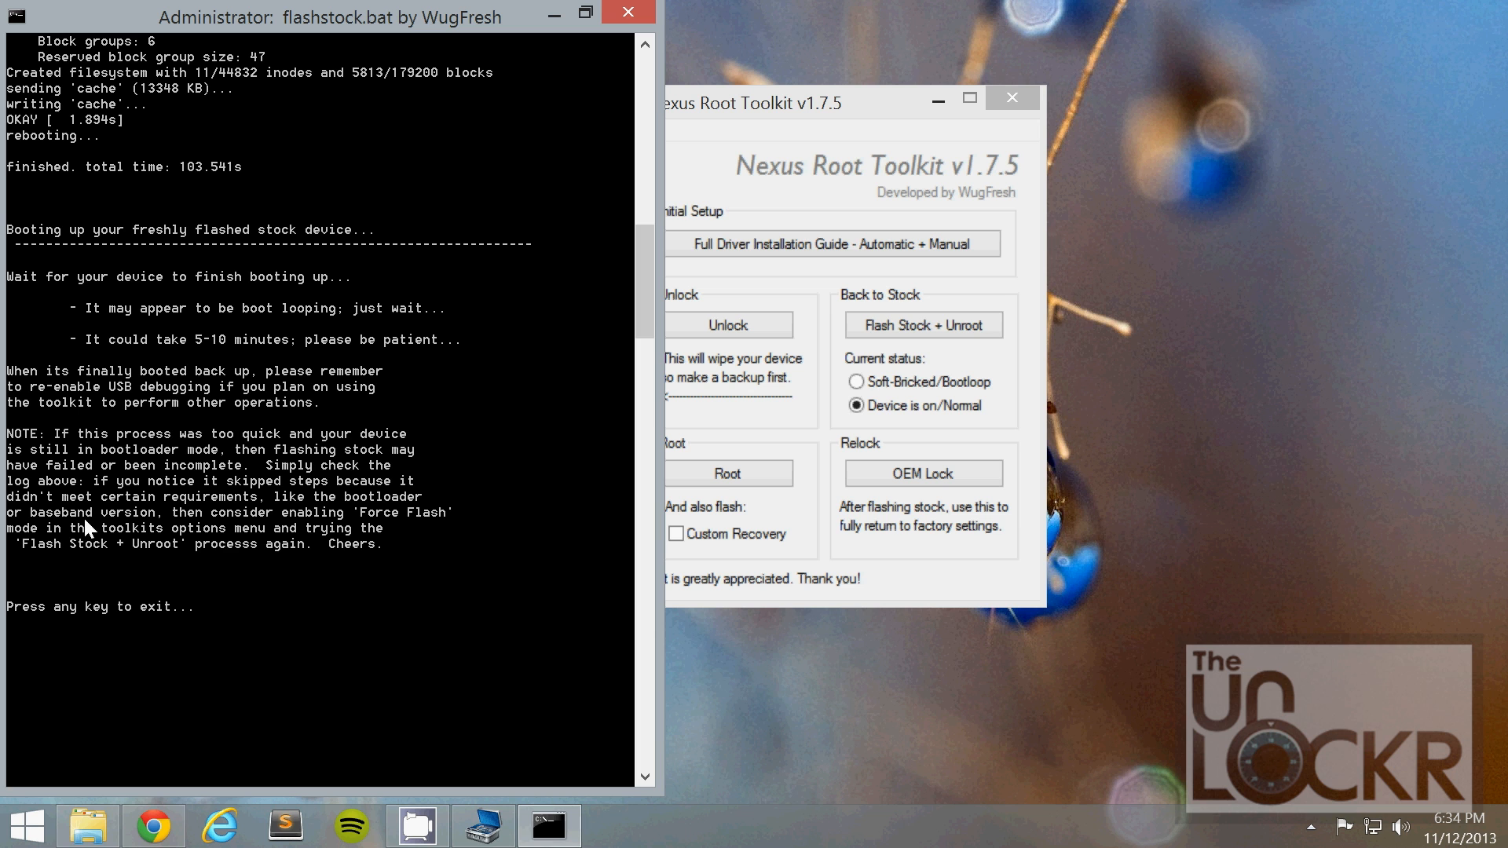
{"action": "mouse_move", "coordinate": [284, 624]}
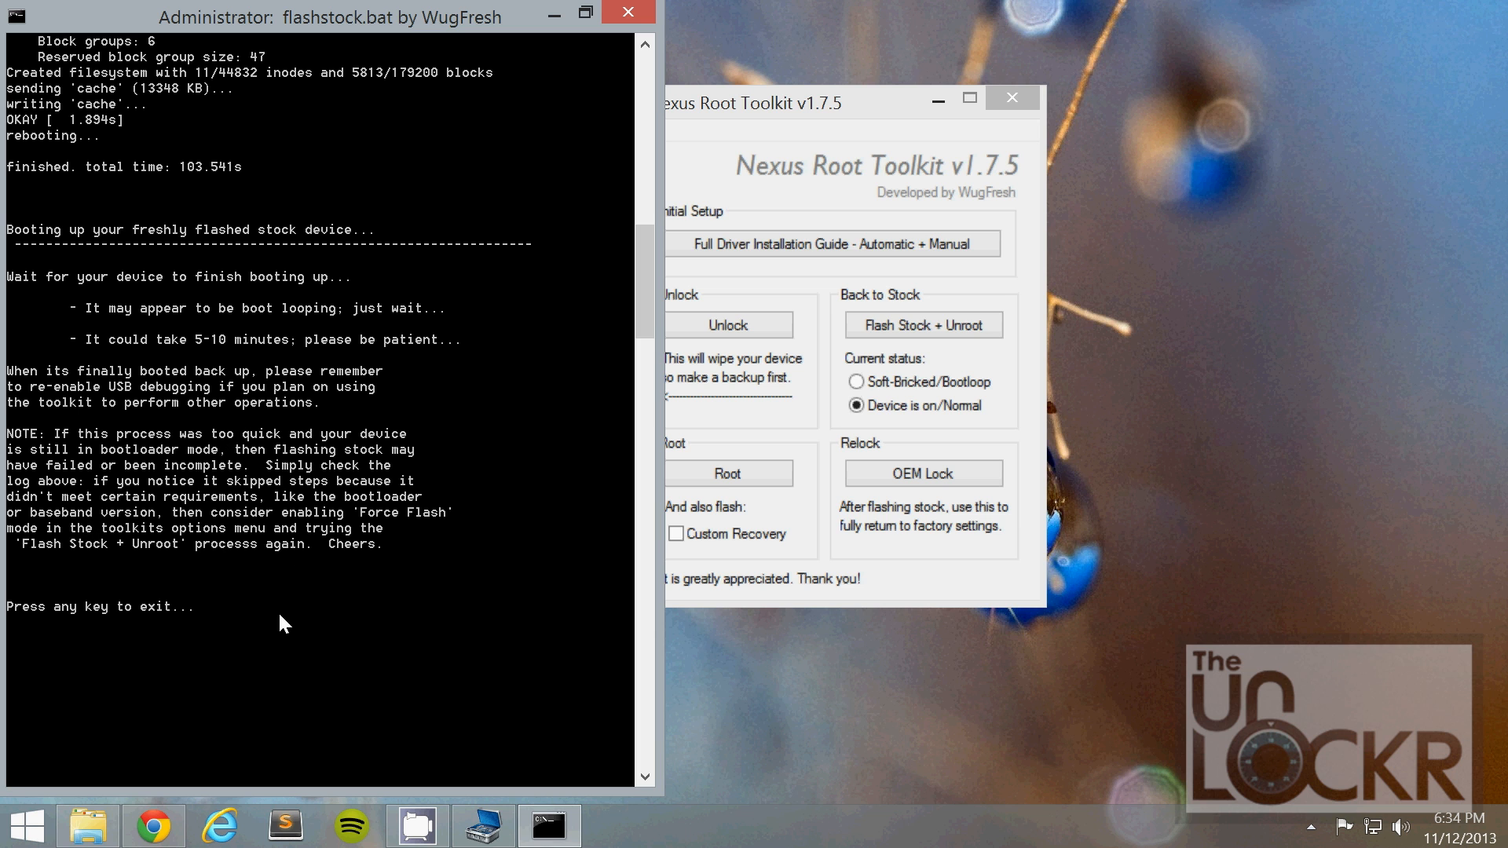